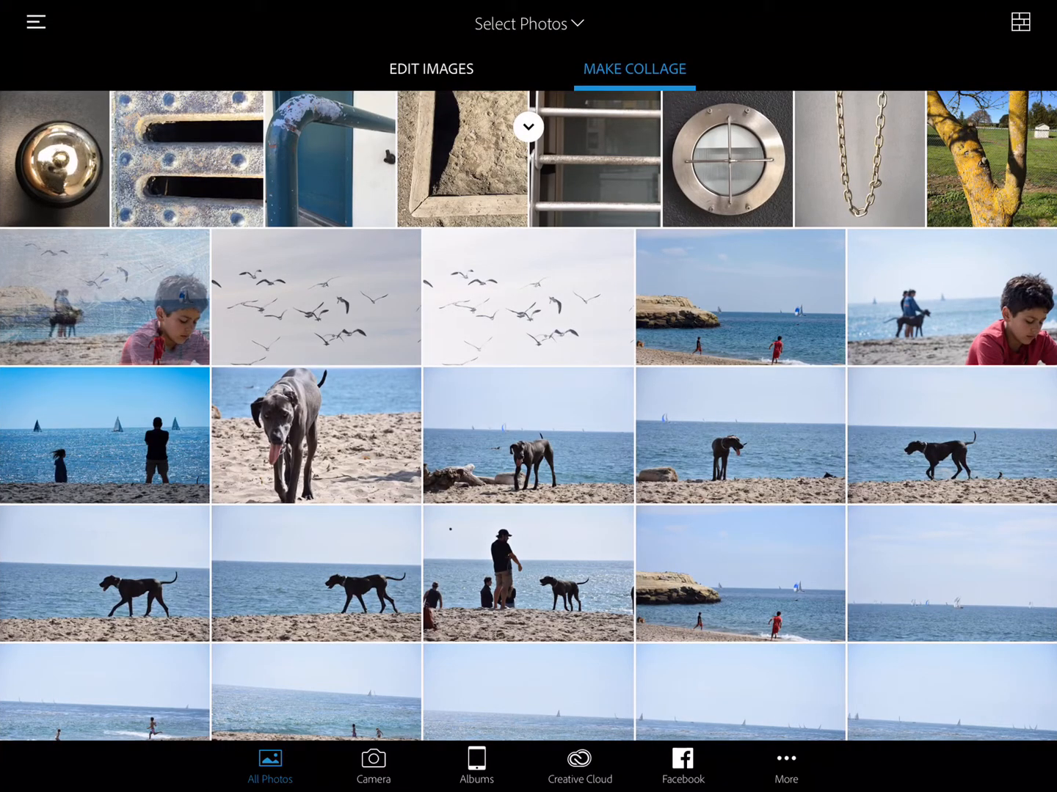
# Step: Dismiss the sign-in page and return to the photo library
pyautogui.click(35, 22)
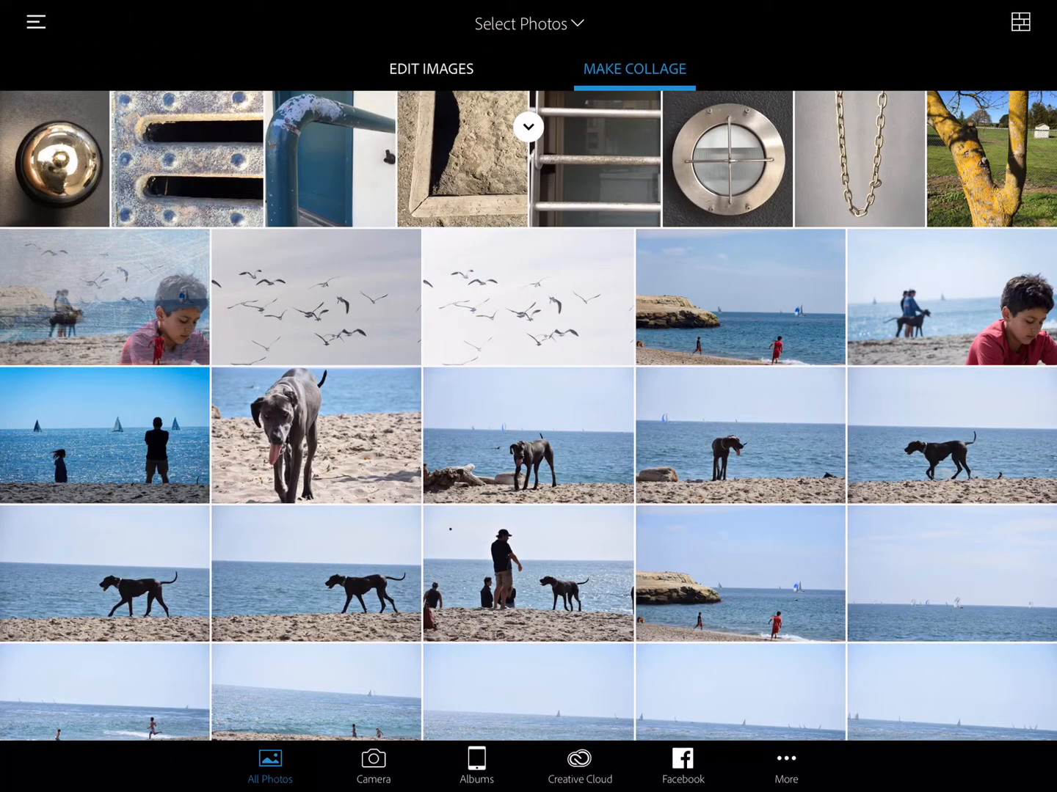
pyautogui.click(35, 21)
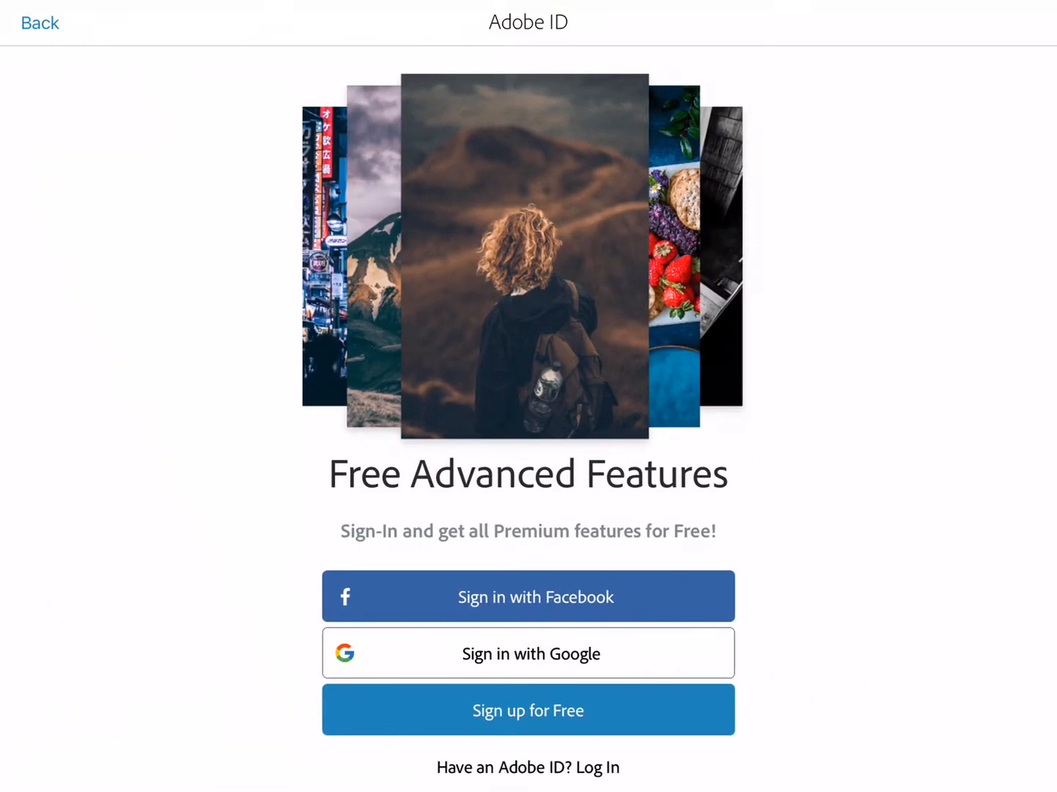
pyautogui.click(39, 22)
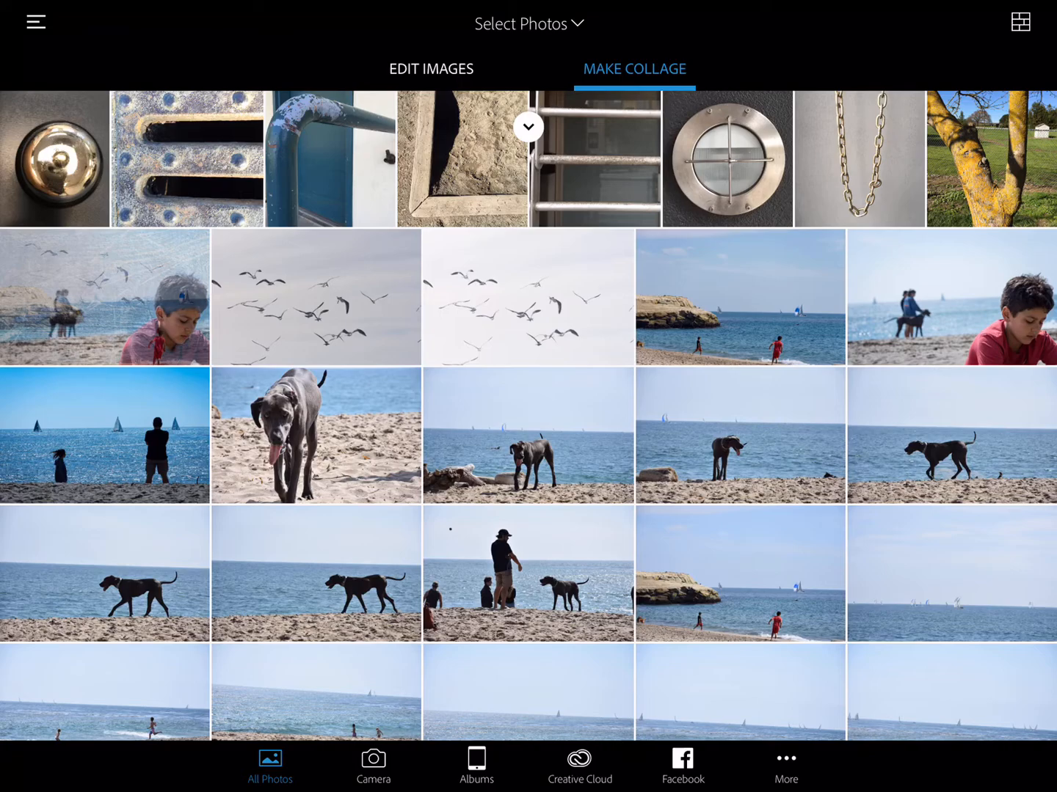
# Step: Select the wooden corner, porthole, forked tree and window bars photos for the collage
pyautogui.click(726, 158)
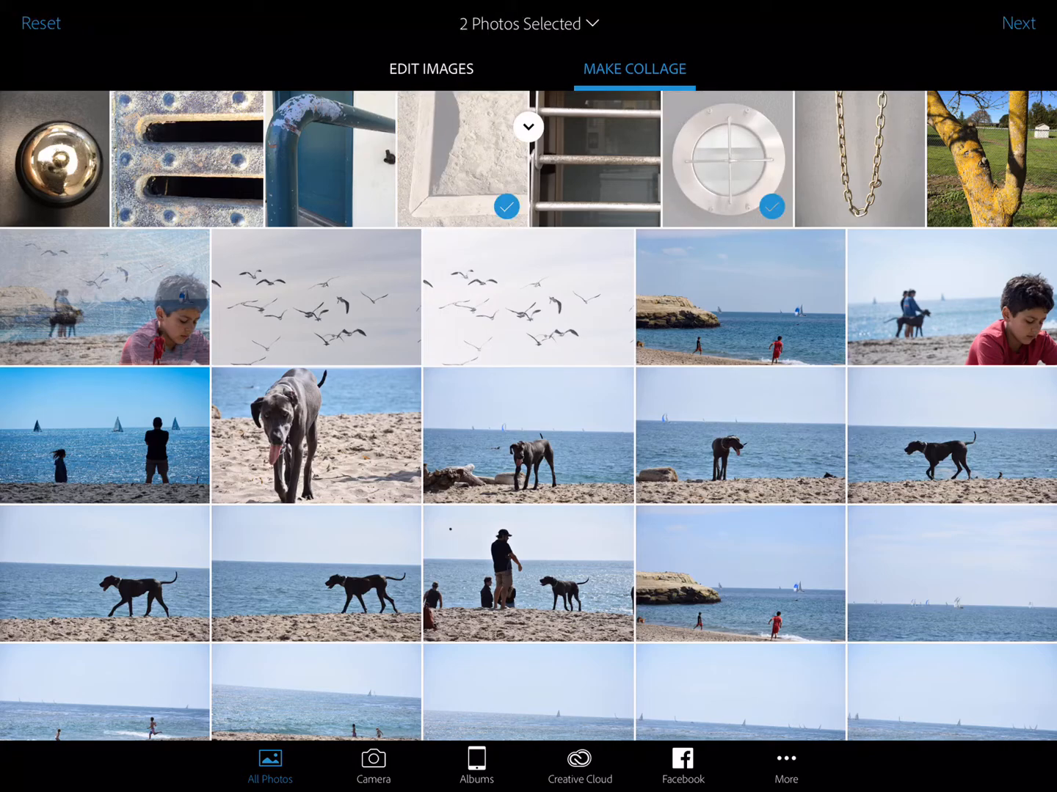
pyautogui.click(989, 157)
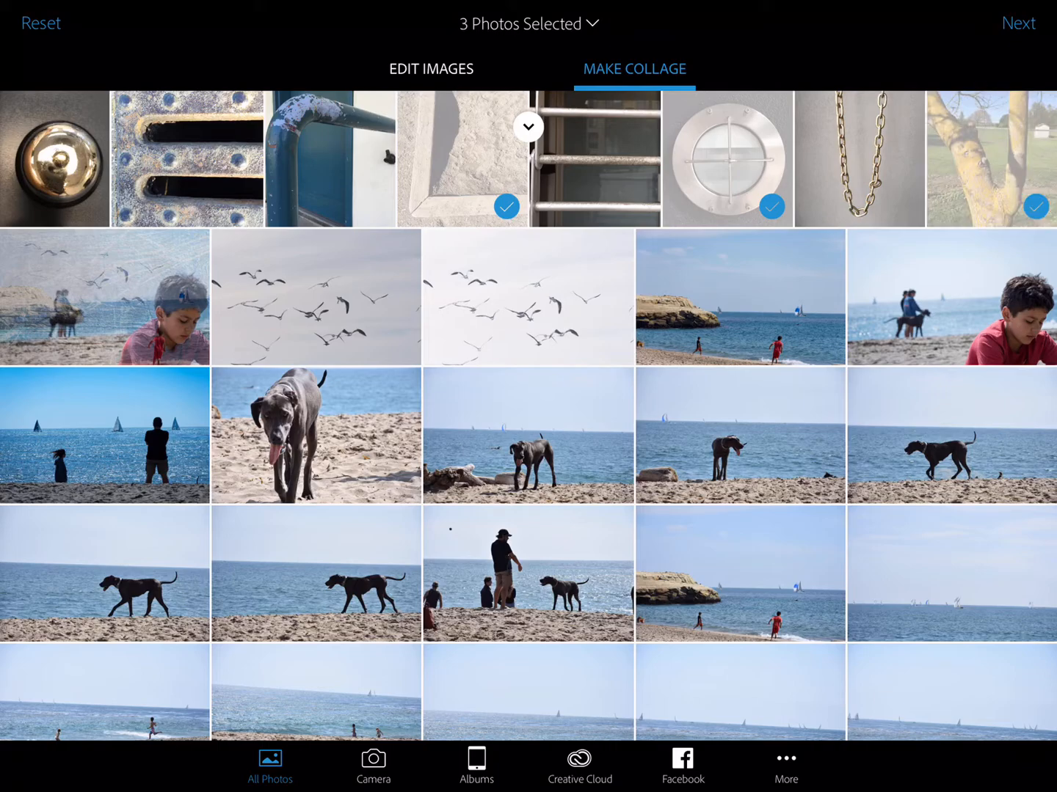
pyautogui.click(594, 158)
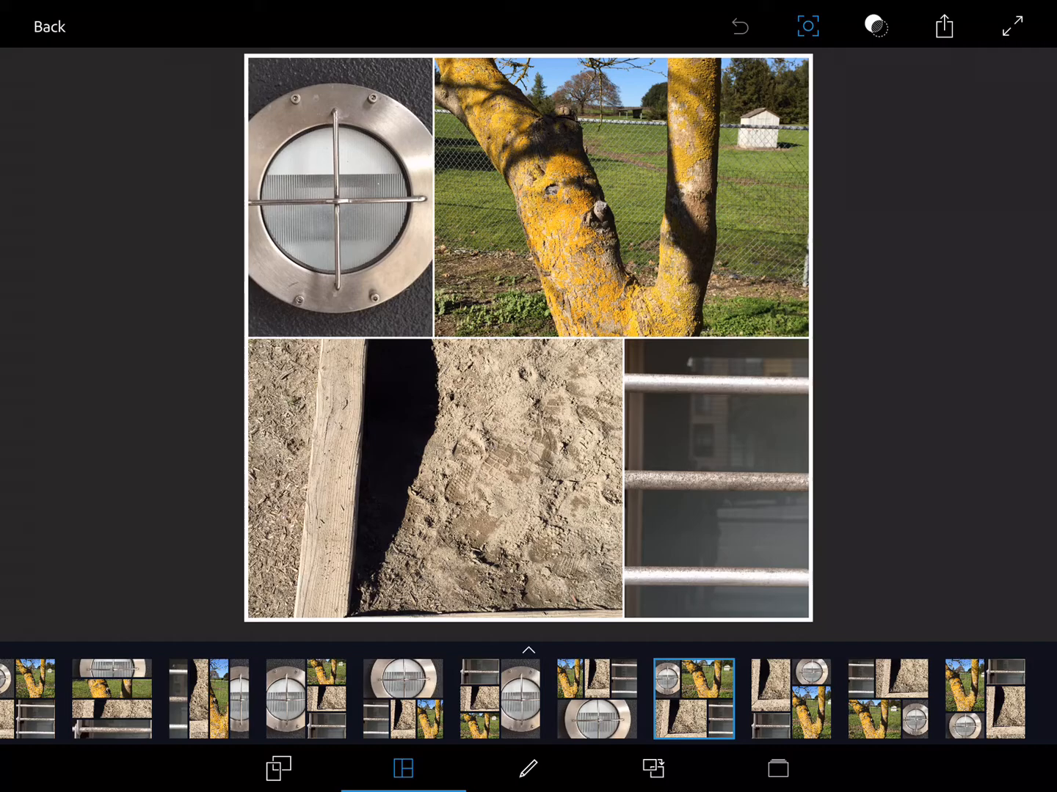
# Step: Apply the first evenly split 2x2 grid layout to the four photos
pyautogui.hscroll(-3)
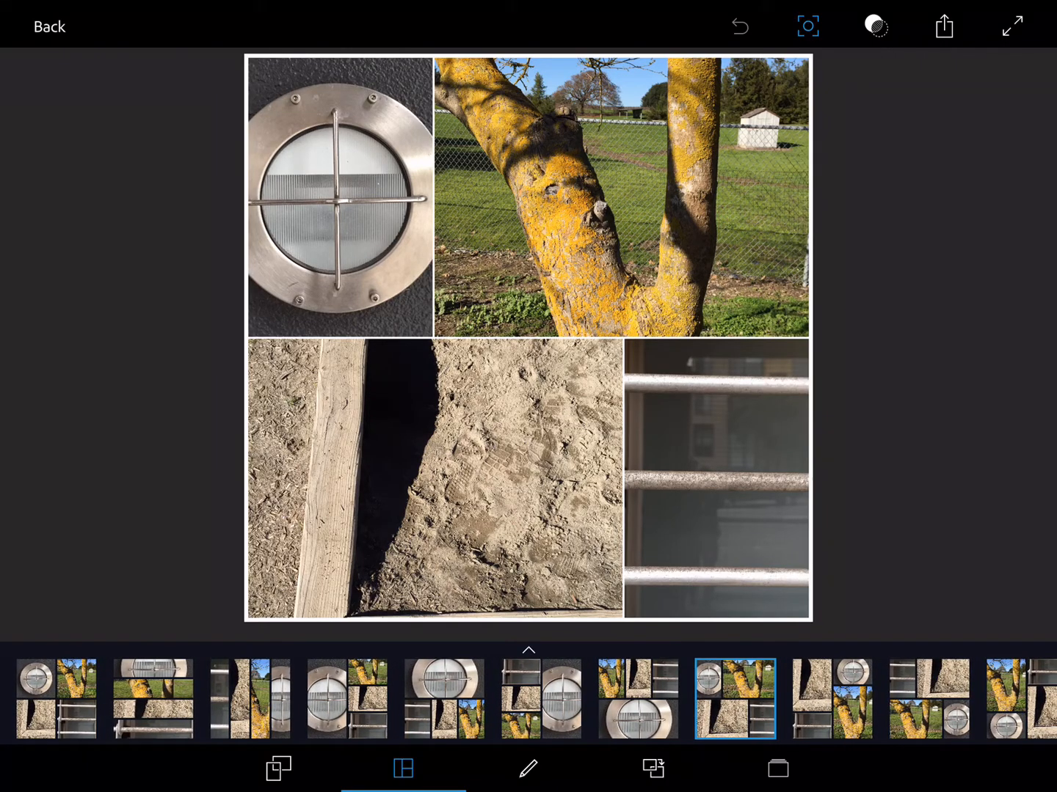
pyautogui.hscroll(-3)
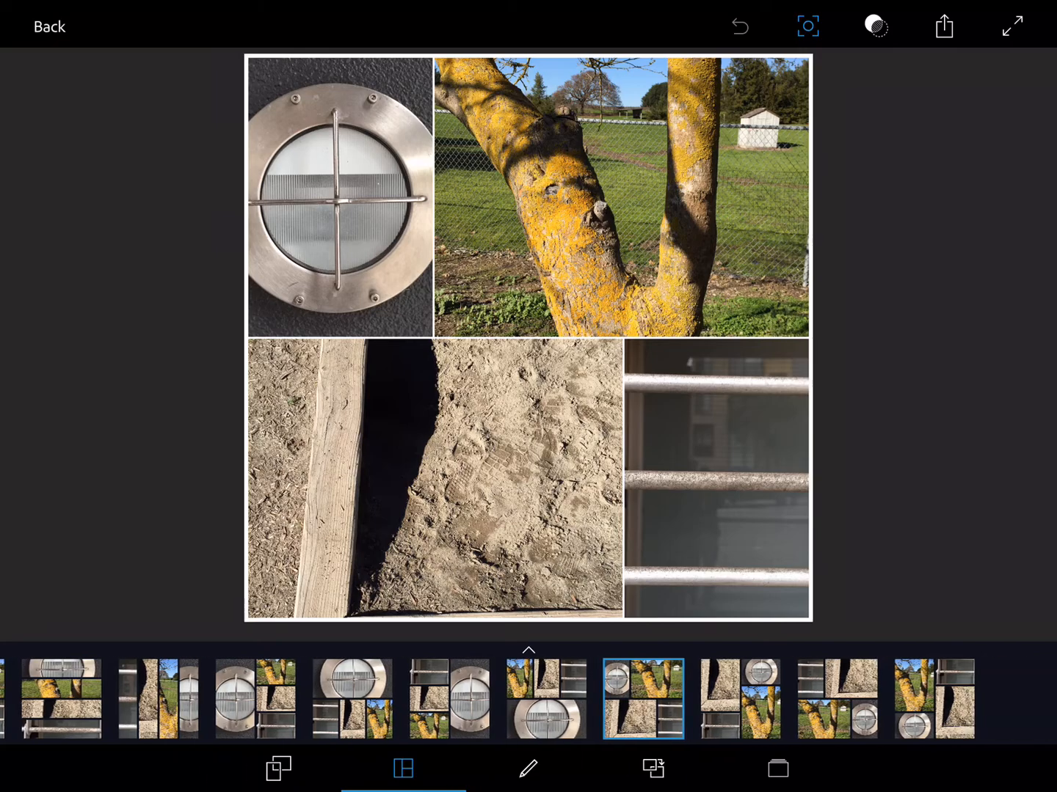
pyautogui.hscroll(-3)
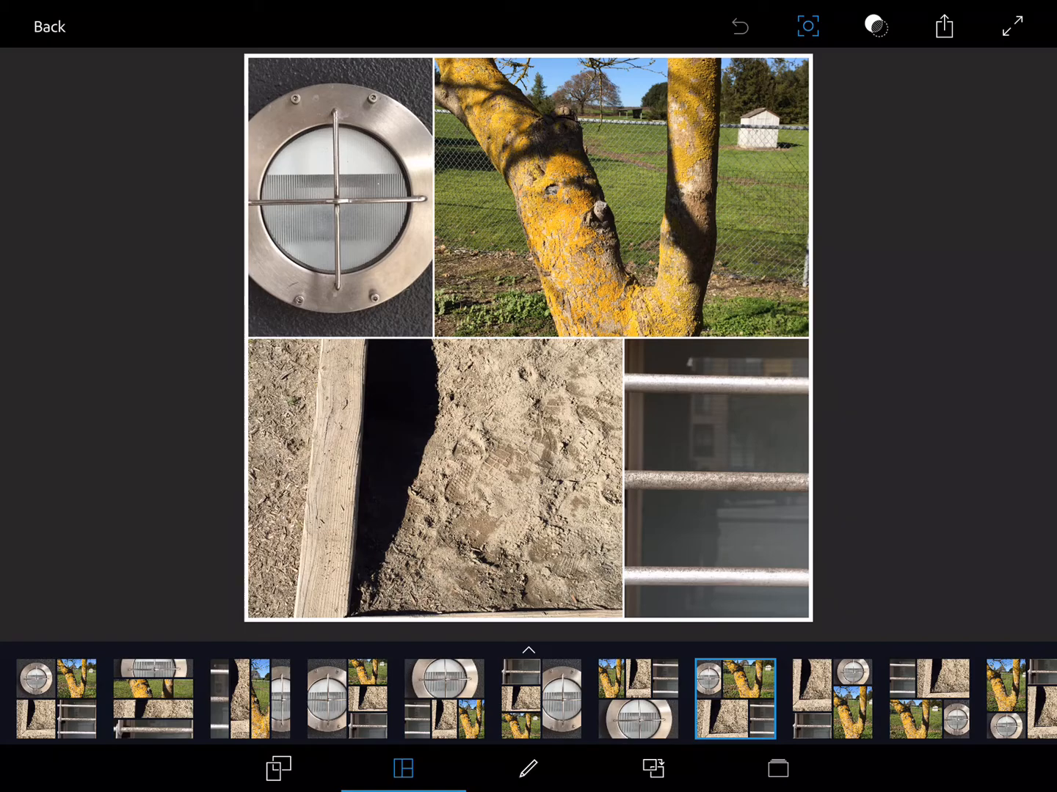
pyautogui.click(55, 697)
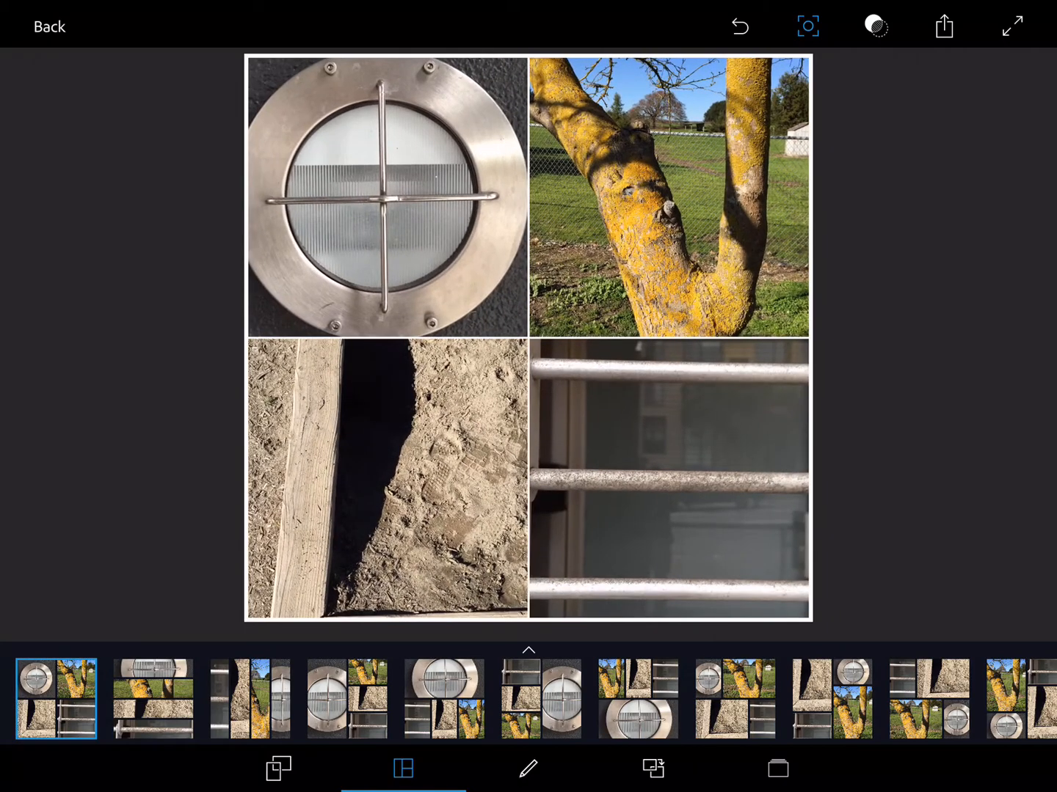
pyautogui.click(278, 768)
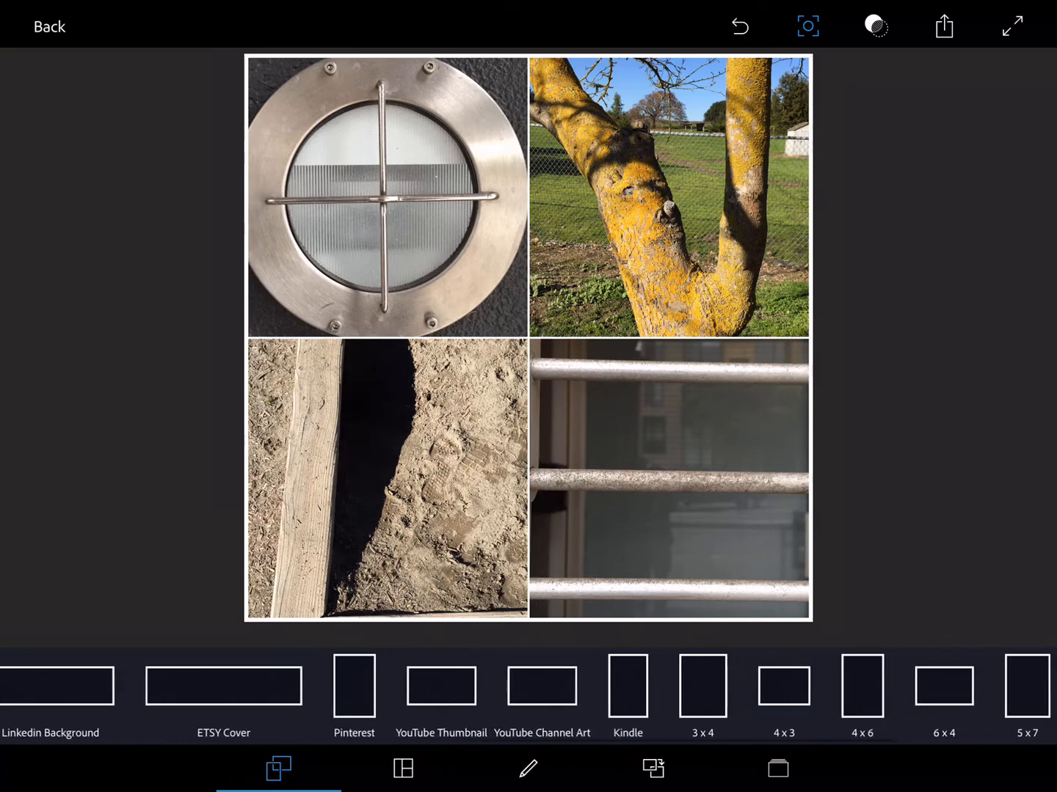
# Step: Set the collage aspect ratio to the Square preset
pyautogui.hscroll(-3)
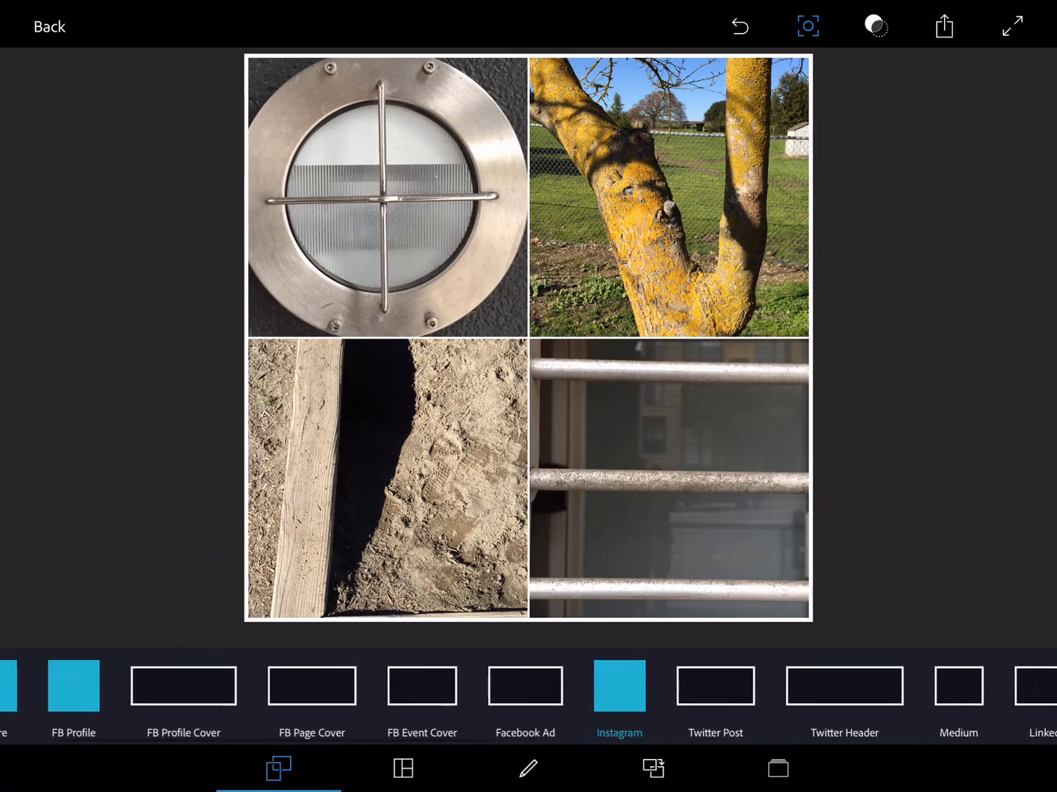
pyautogui.hscroll(3)
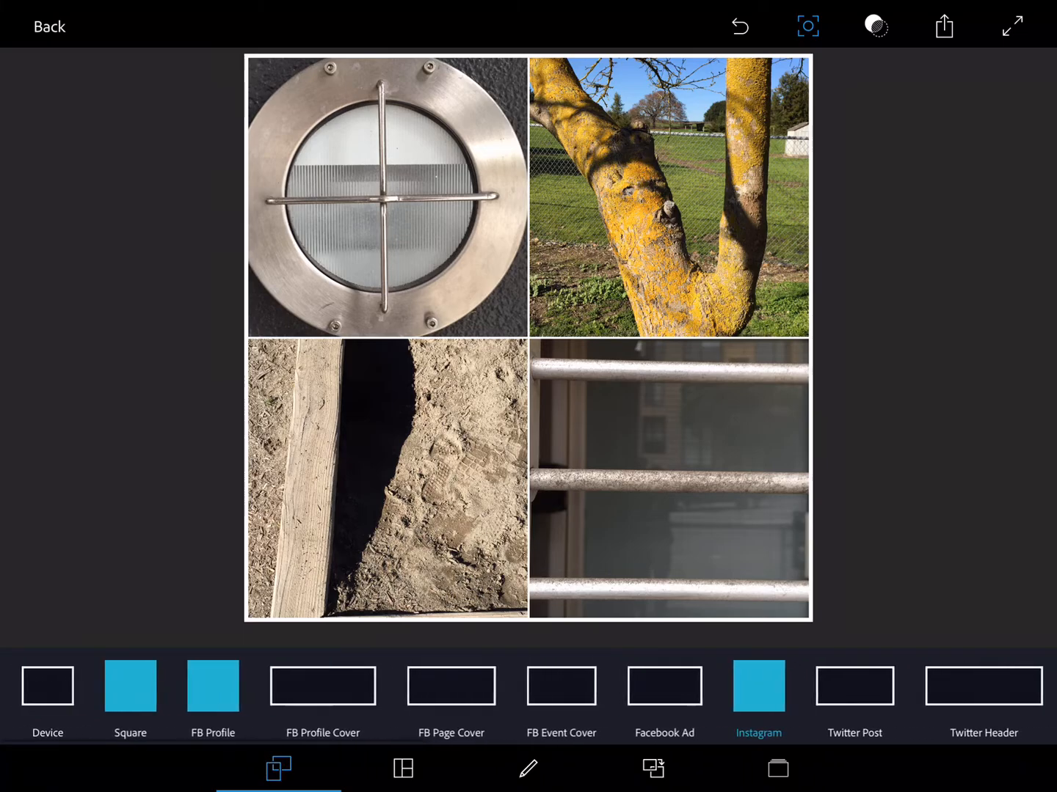
pyautogui.click(402, 768)
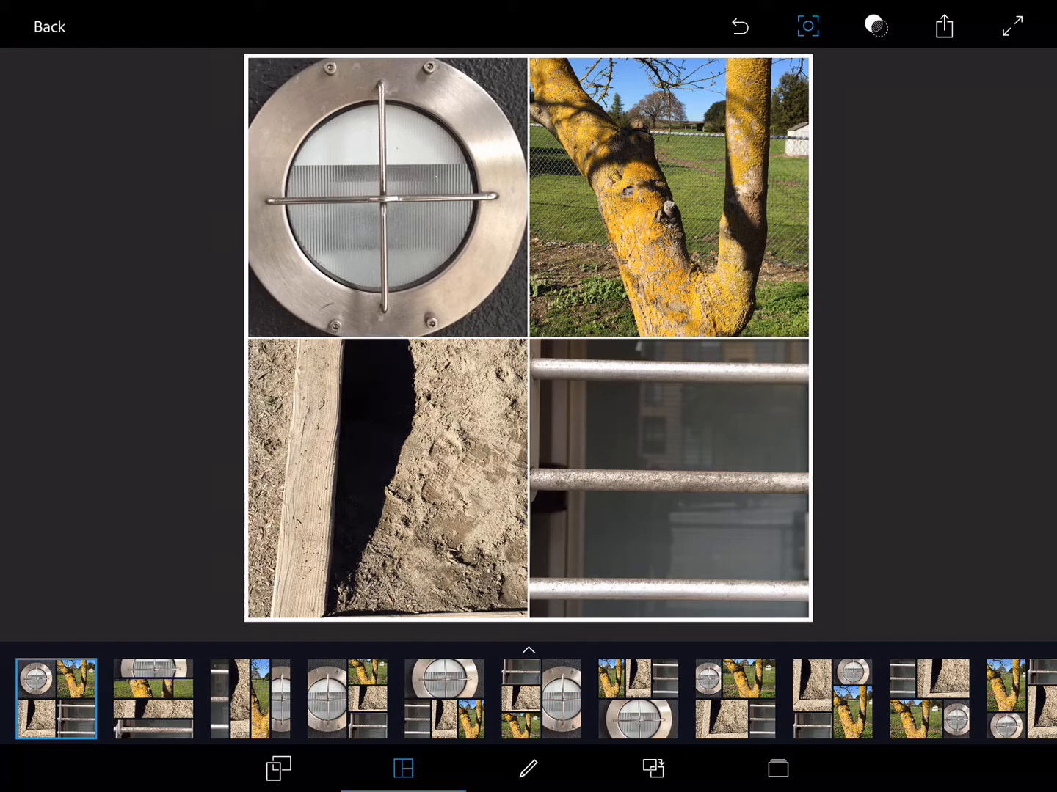
# Step: Order the cells corner, porthole, tree, bars so they read L-O-V-E
pyautogui.click(387, 477)
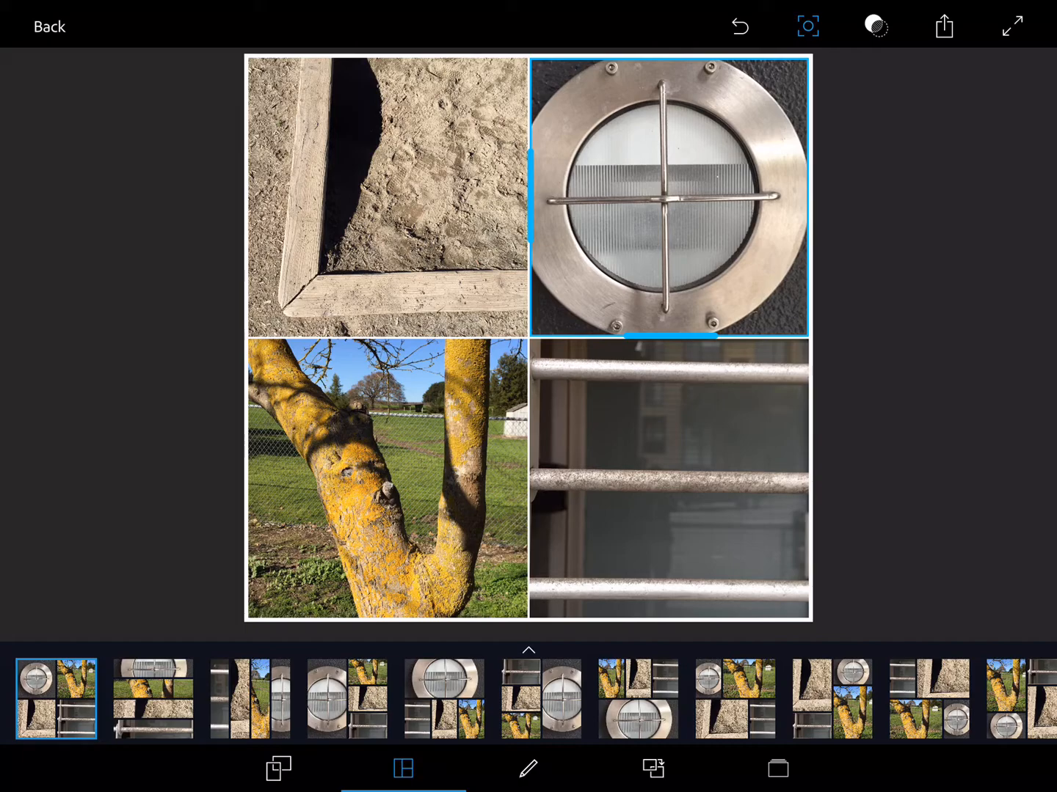
pyautogui.click(528, 768)
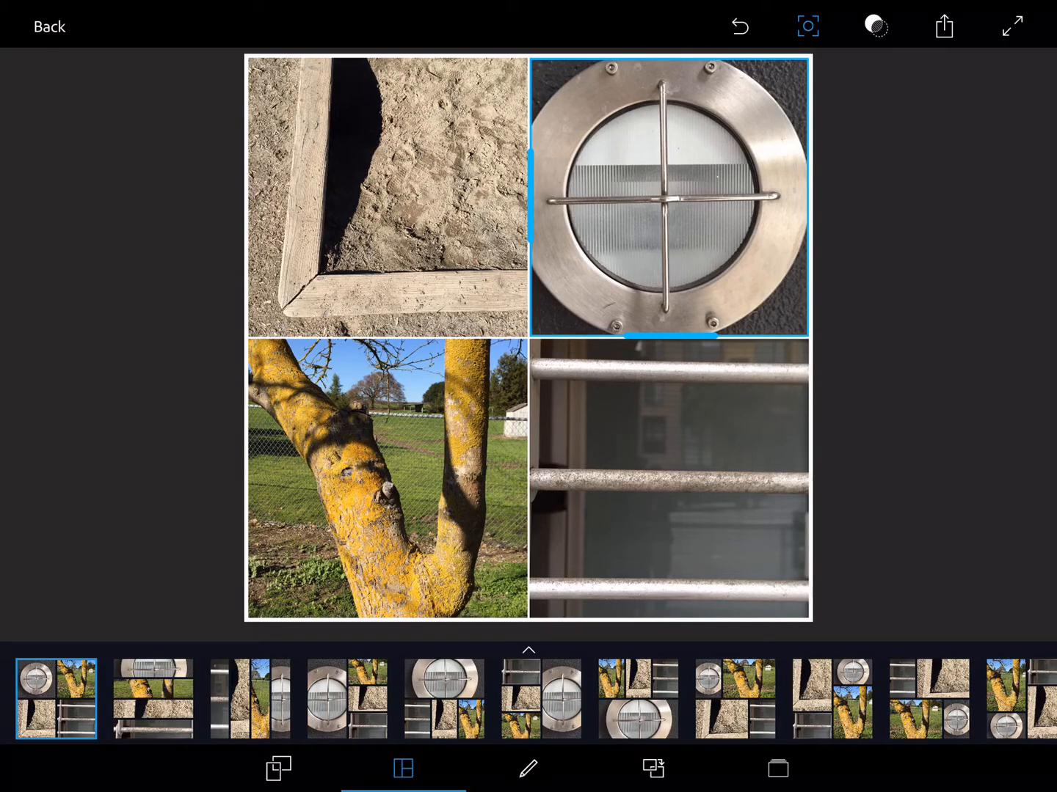
pyautogui.click(527, 768)
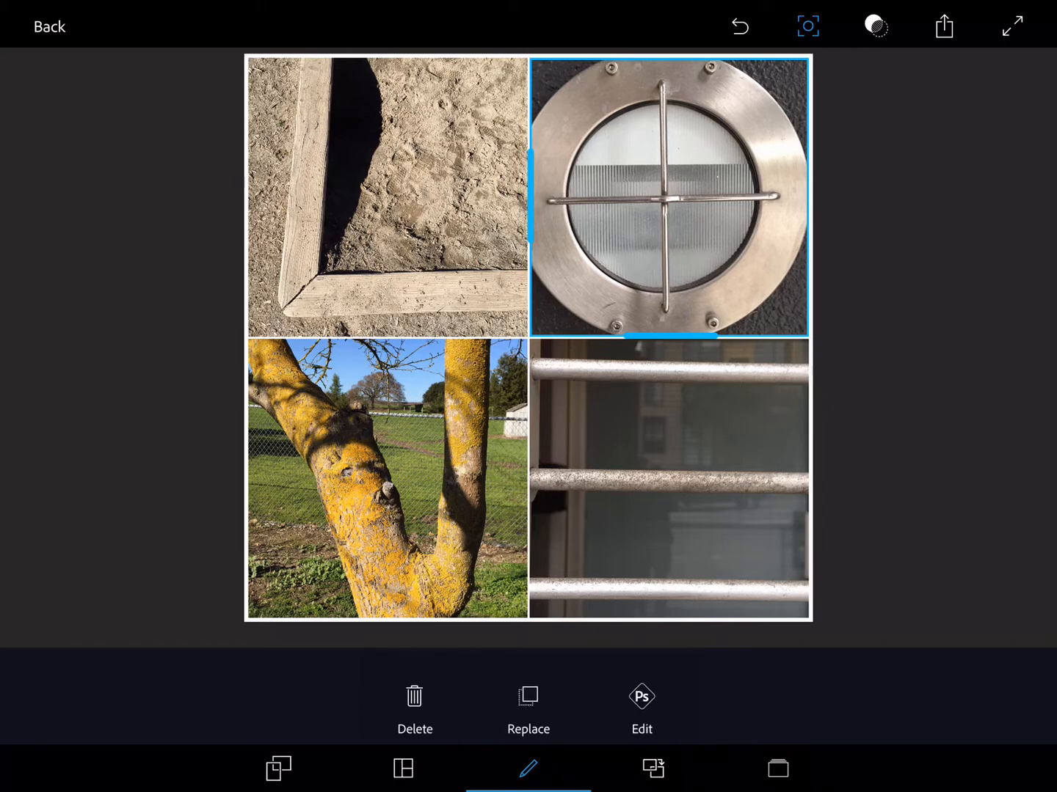
# Step: Try red and tan border colours, then settle on a white border
pyautogui.click(777, 769)
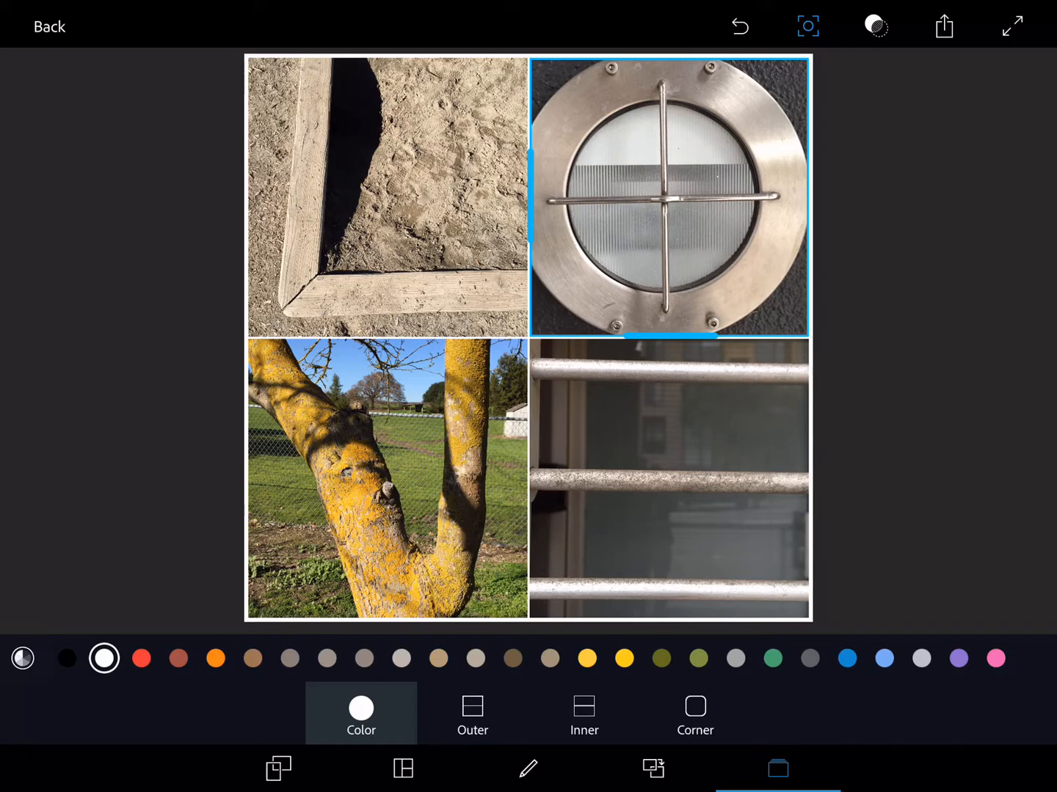
pyautogui.click(141, 658)
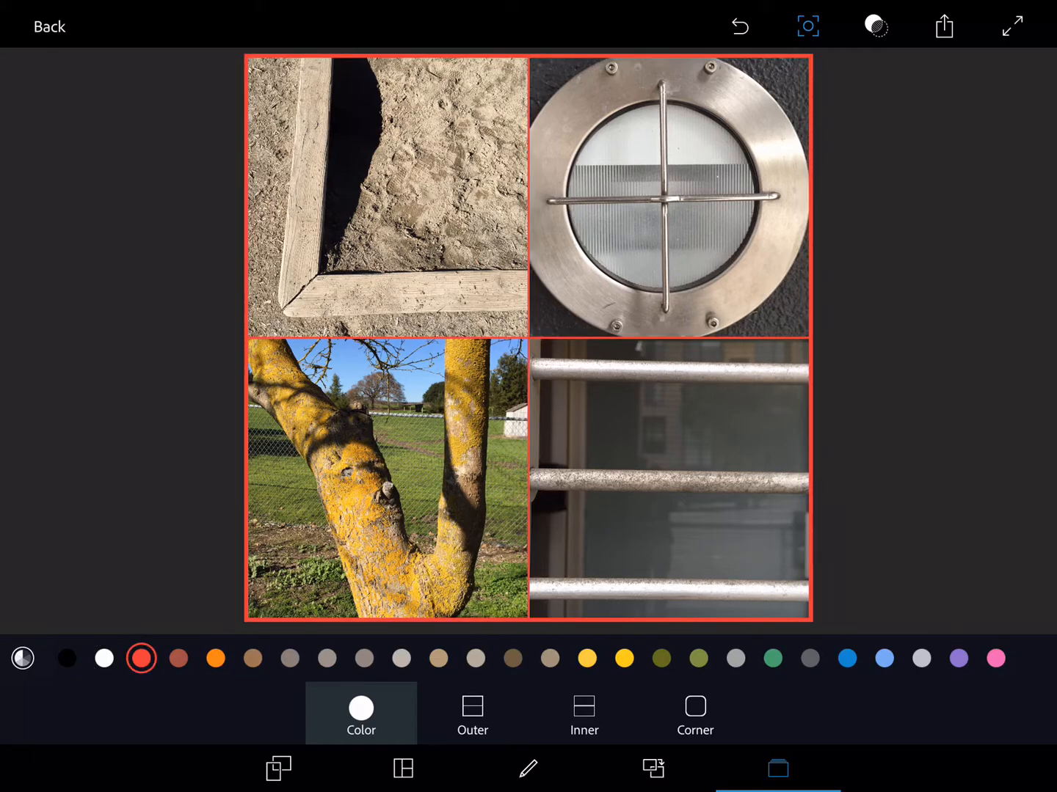
pyautogui.click(438, 658)
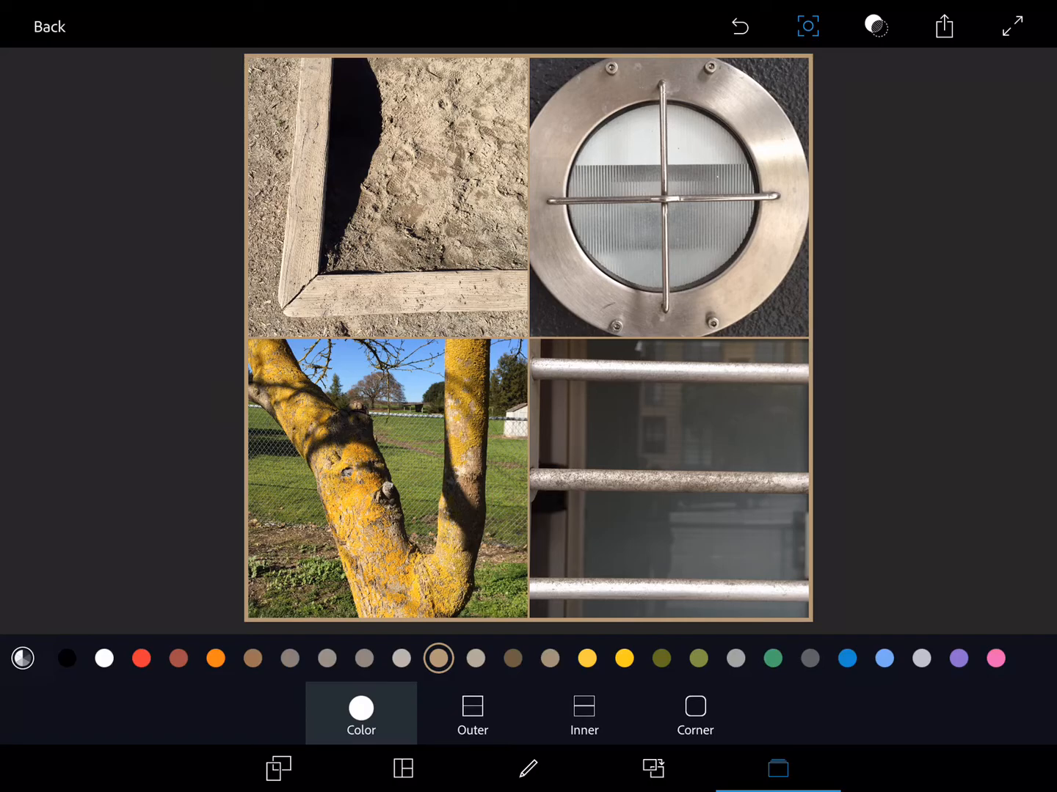
pyautogui.click(104, 659)
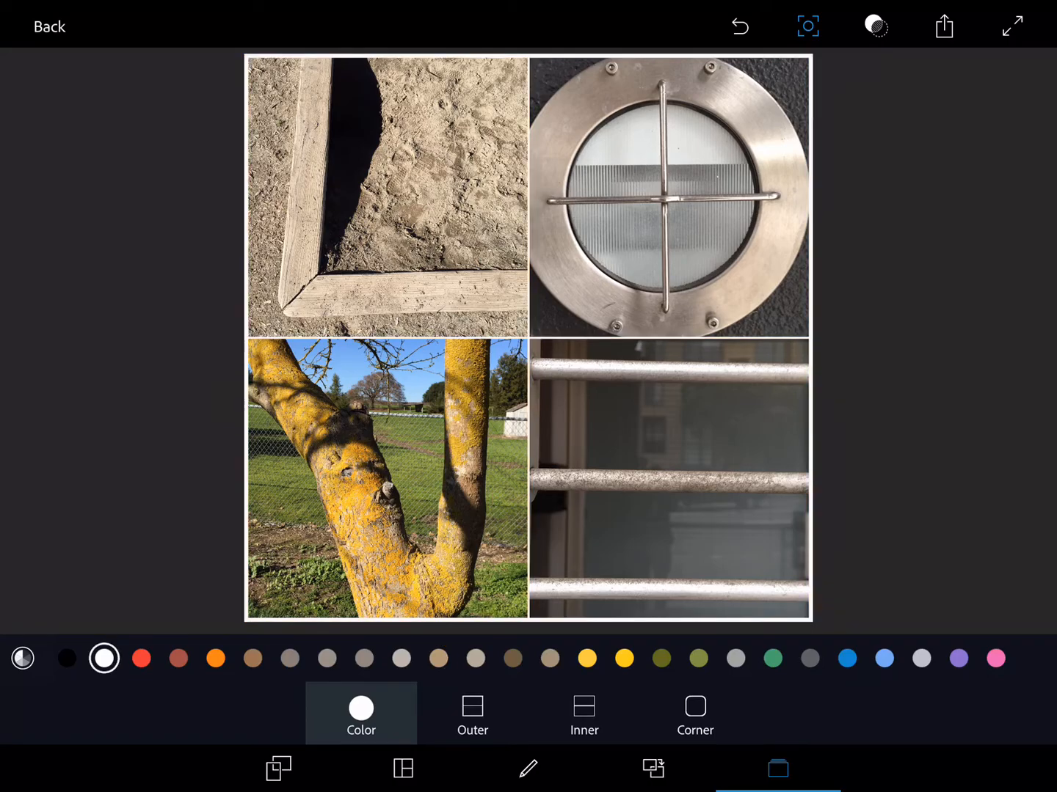
# Step: Drag the Outer border slider low and shrink the Inner gaps to hairlines
pyautogui.click(472, 713)
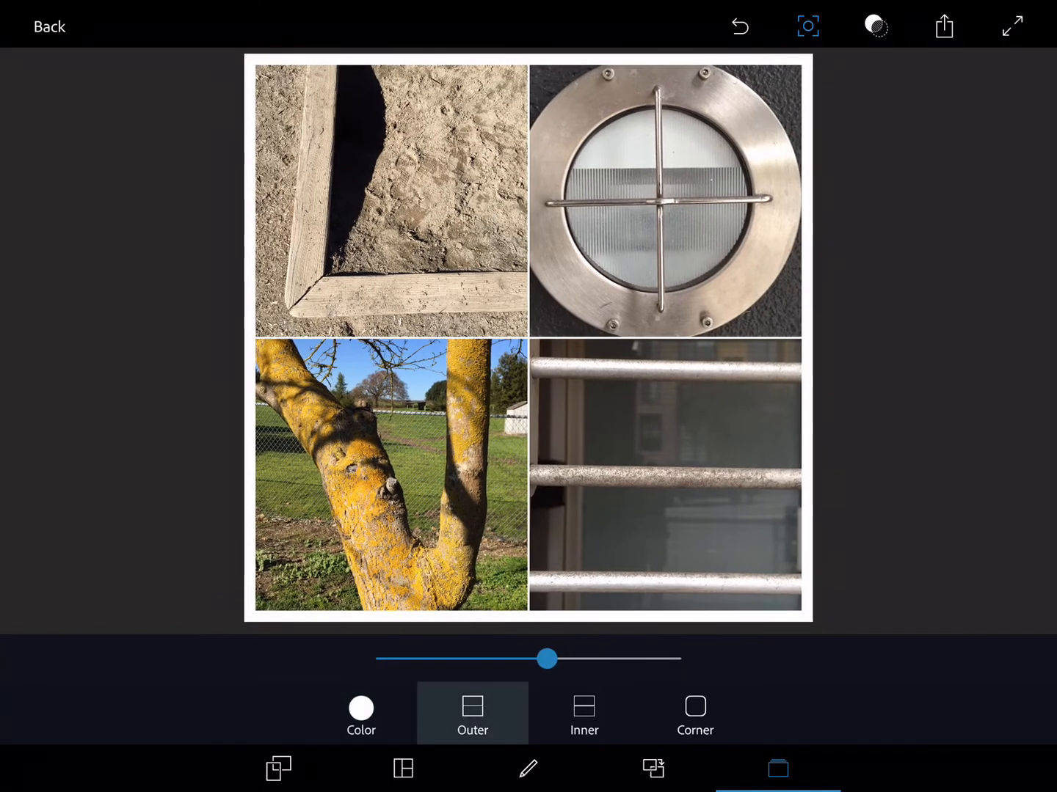
pyautogui.moveTo(547, 659); pyautogui.dragTo(466, 659)
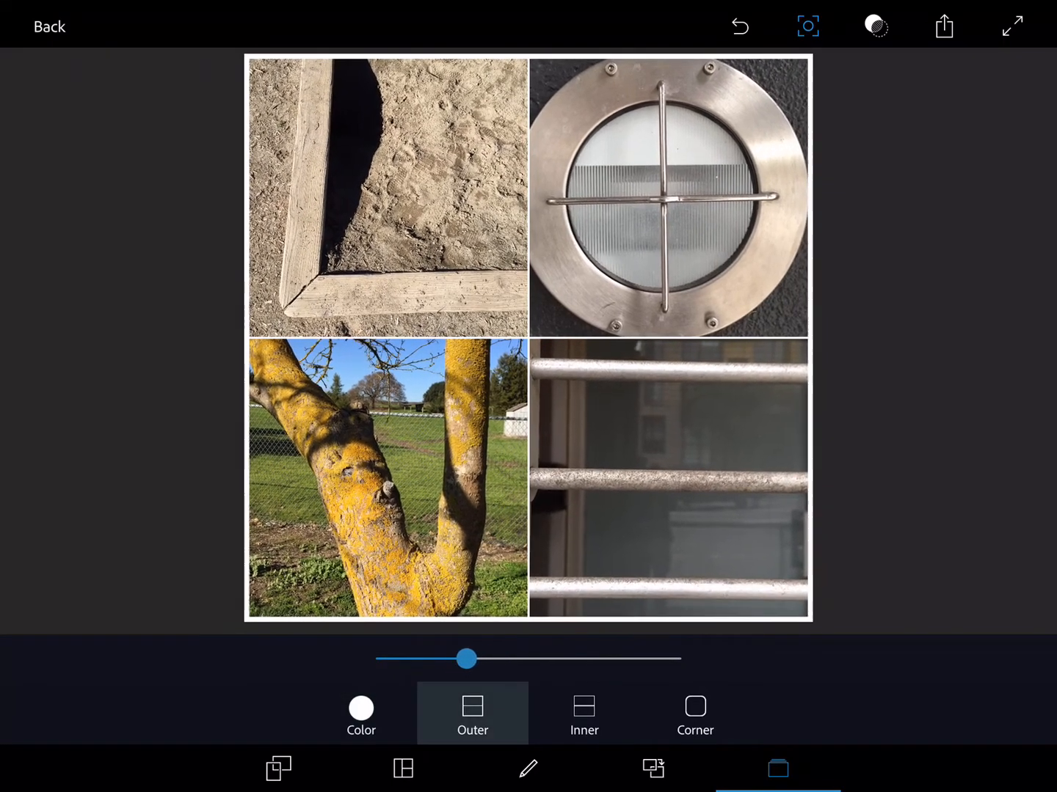
pyautogui.click(584, 713)
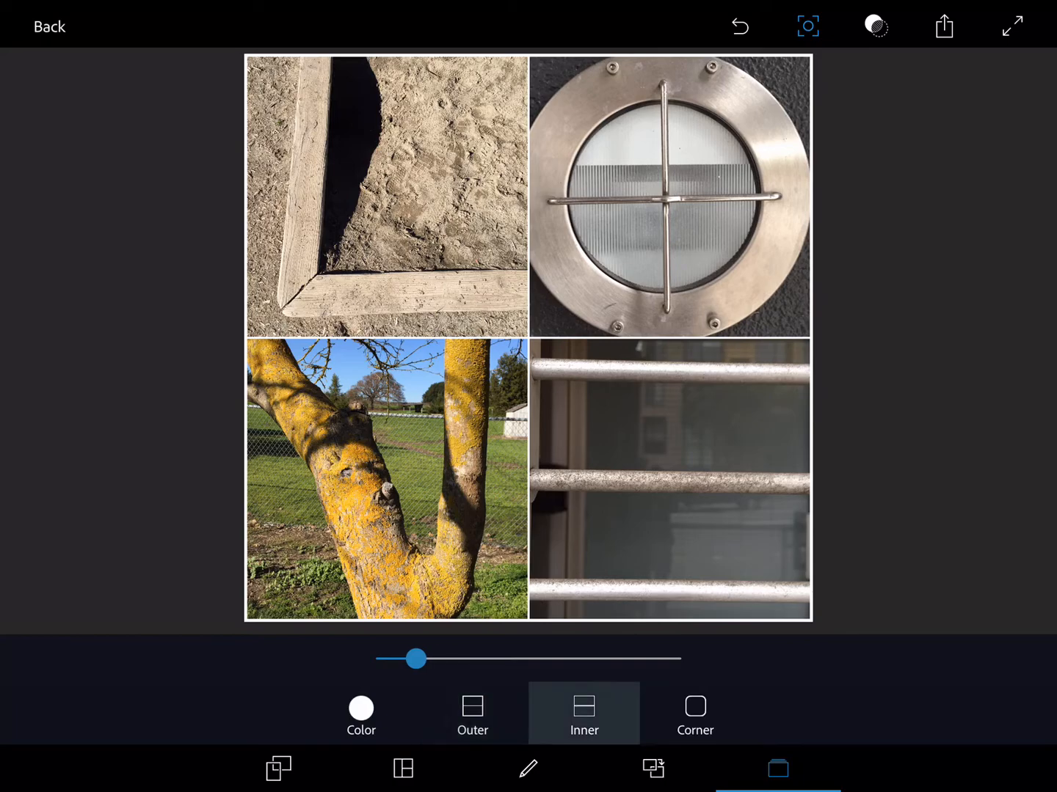
pyautogui.moveTo(417, 659); pyautogui.dragTo(457, 659)
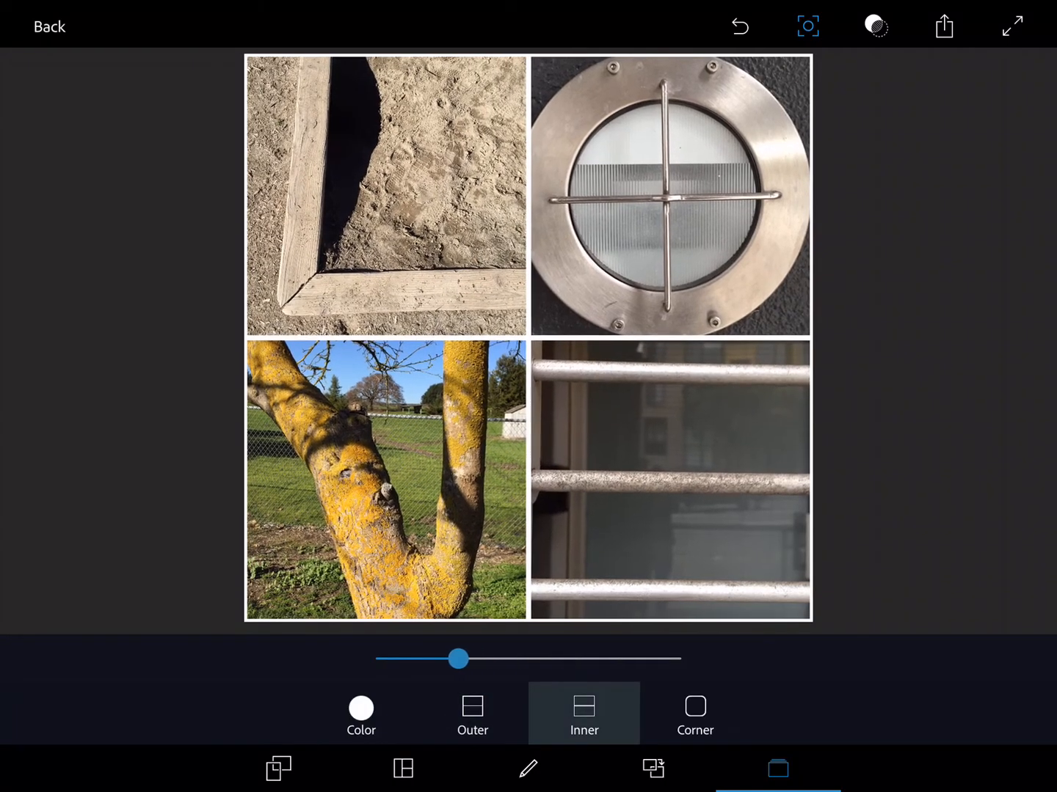
pyautogui.moveTo(458, 659); pyautogui.dragTo(387, 659)
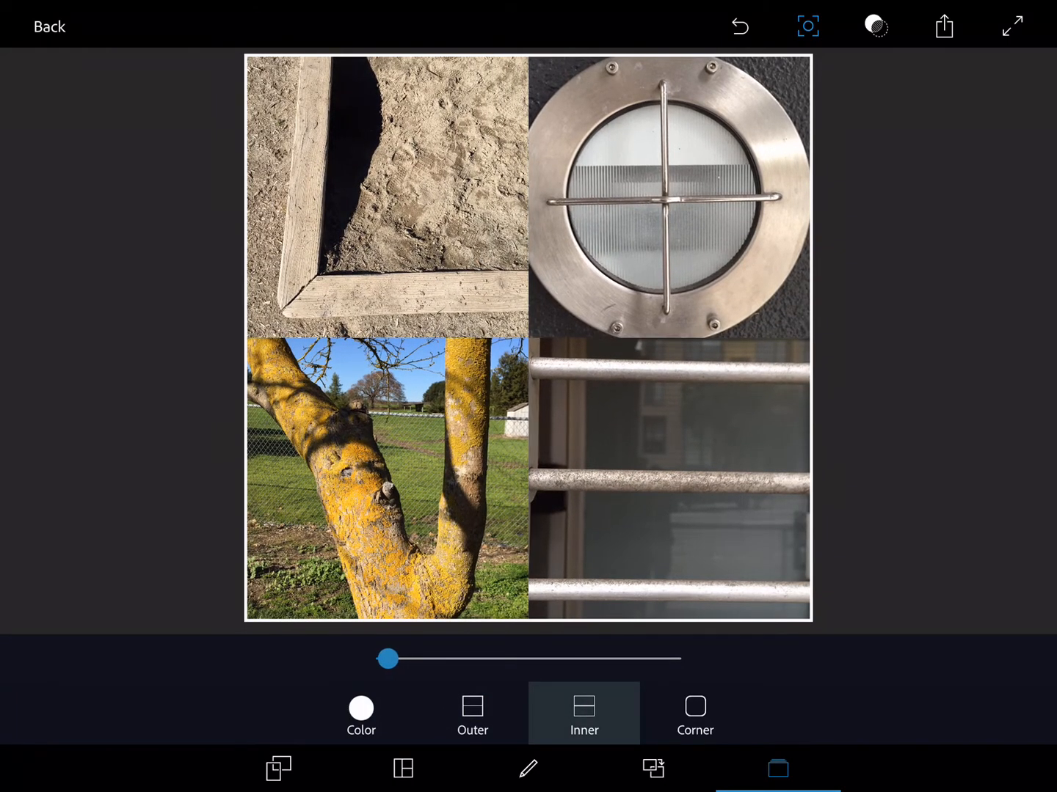
pyautogui.click(472, 713)
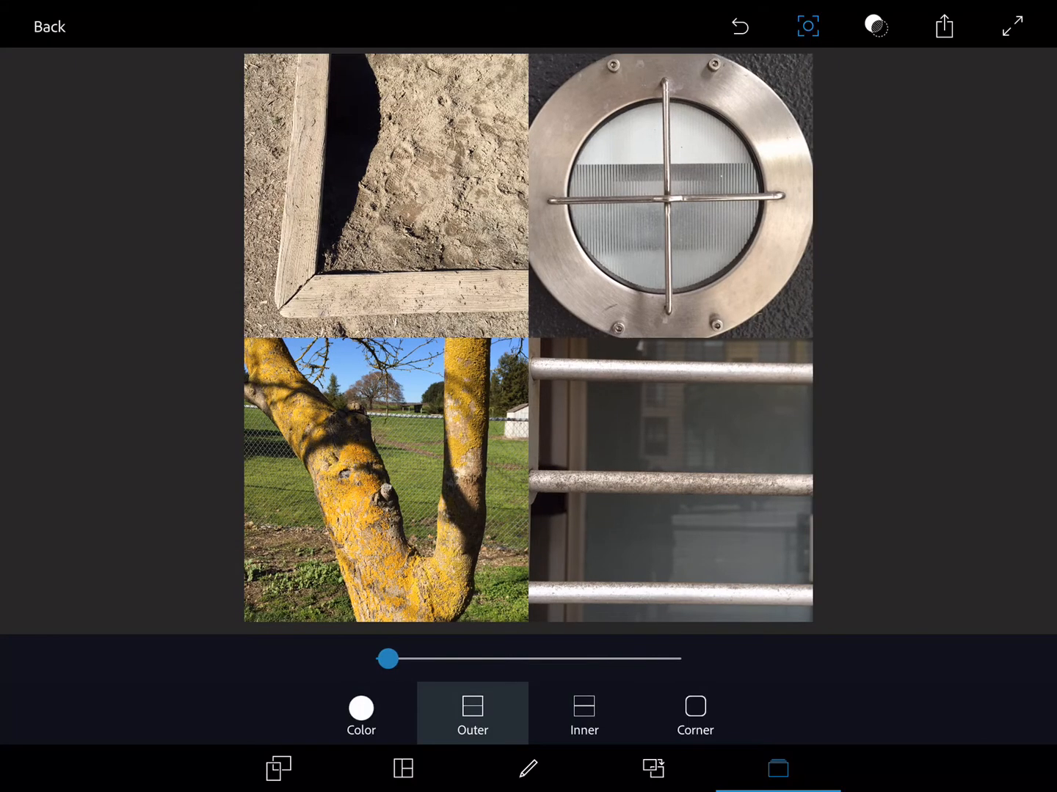
pyautogui.moveTo(389, 659); pyautogui.dragTo(422, 658)
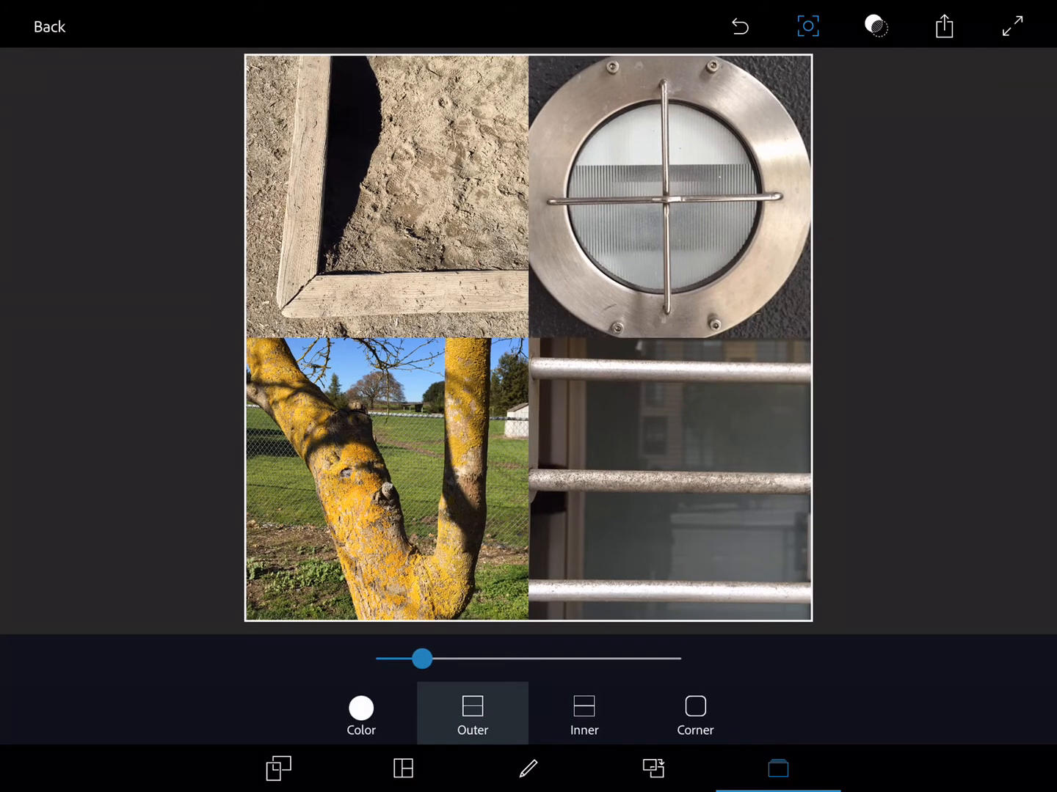
pyautogui.click(583, 713)
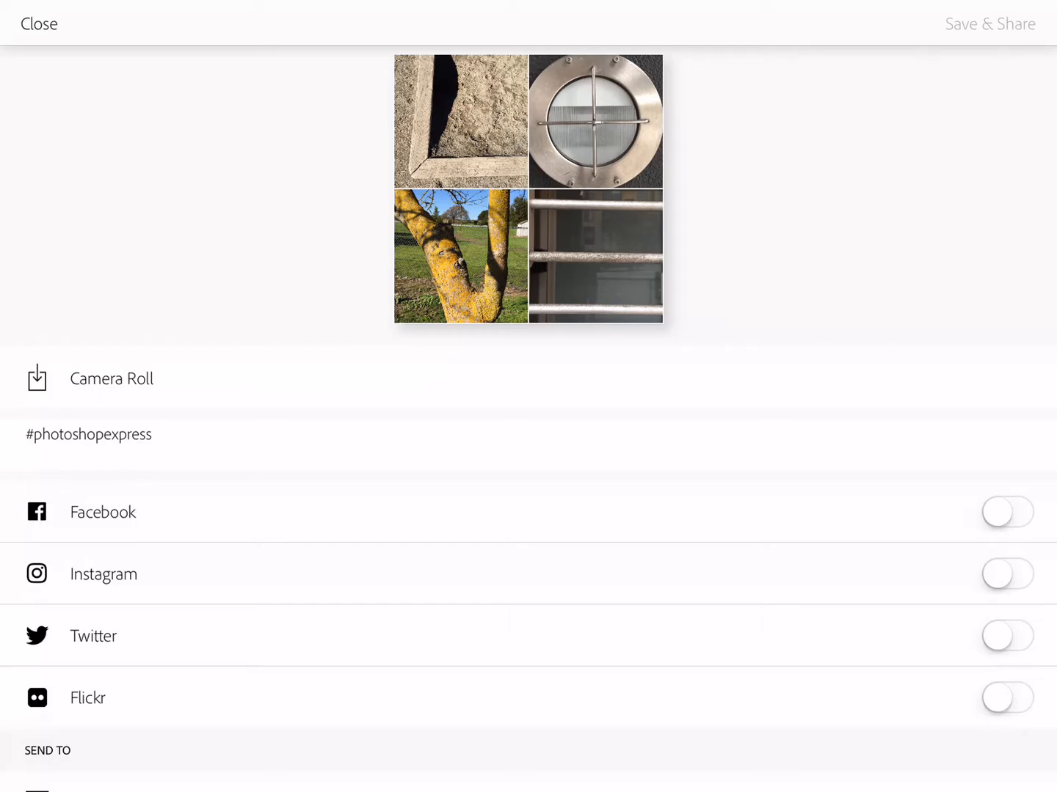
# Step: Save the square LOVE collage to the Camera Roll from Save & Share
pyautogui.click(111, 378)
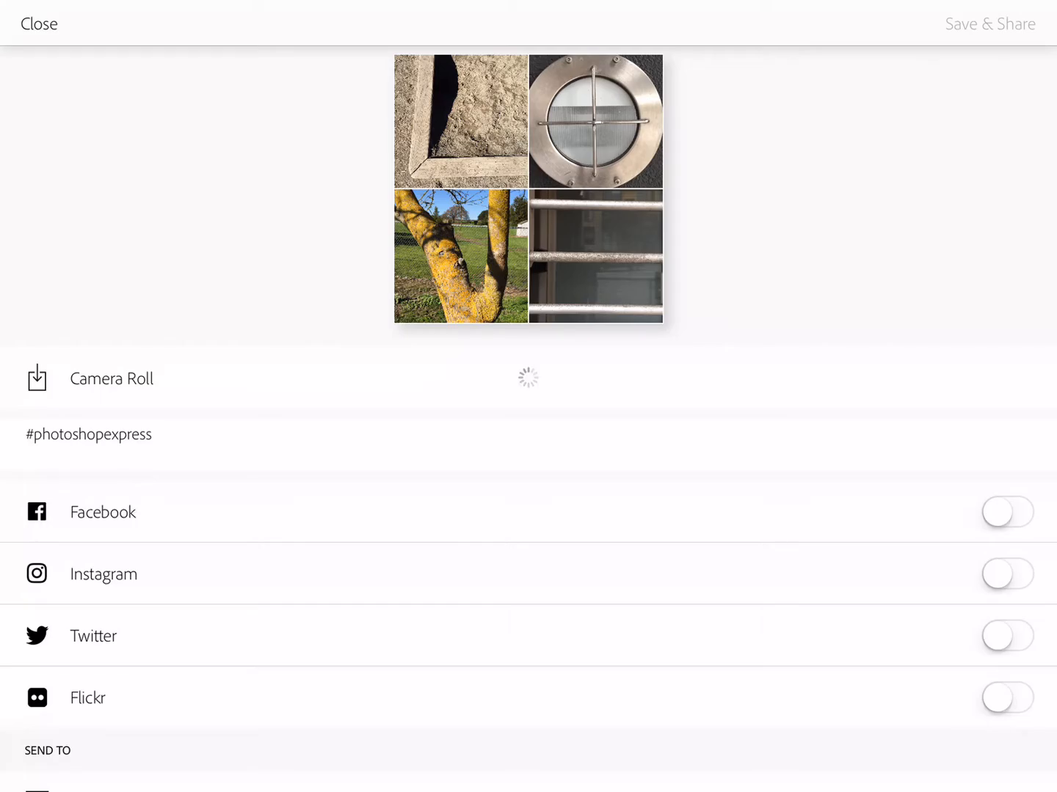